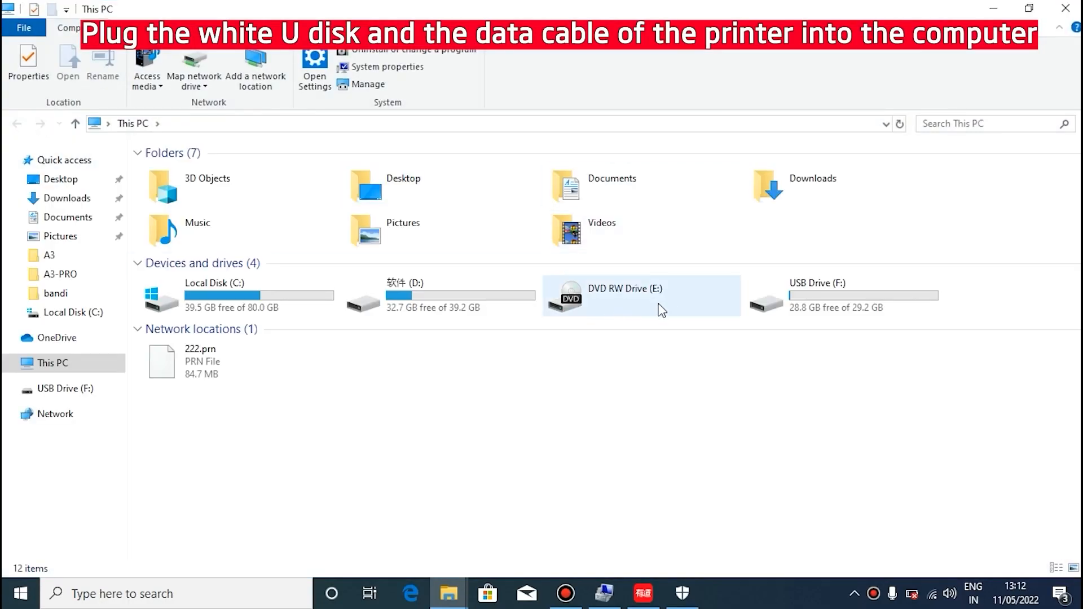
Create a new folder named DTF at the root of Local Disk (C:).
double_click(214, 296)
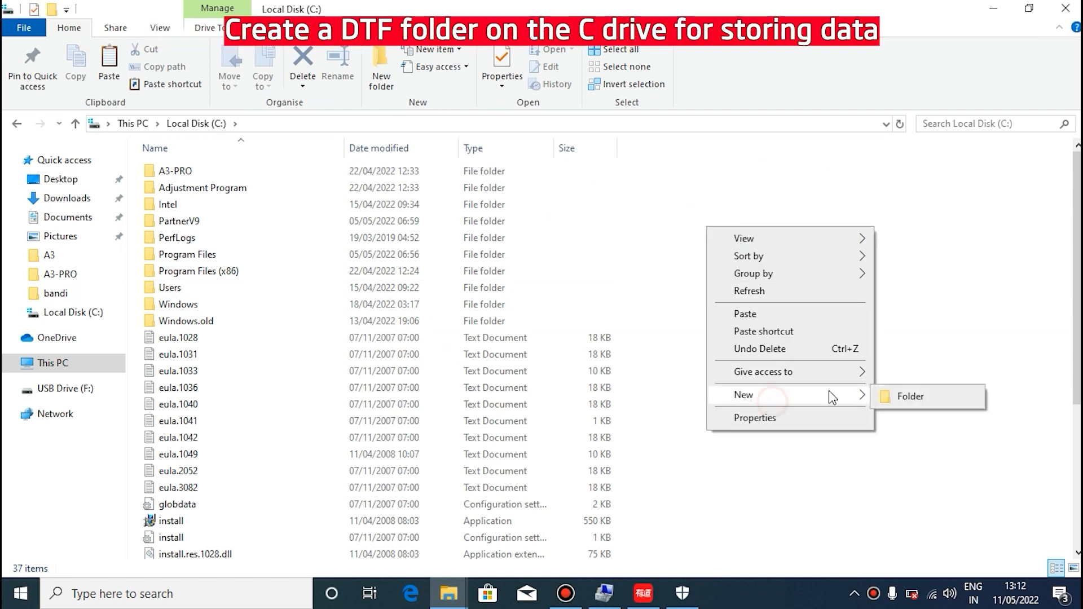
left_click(909, 395)
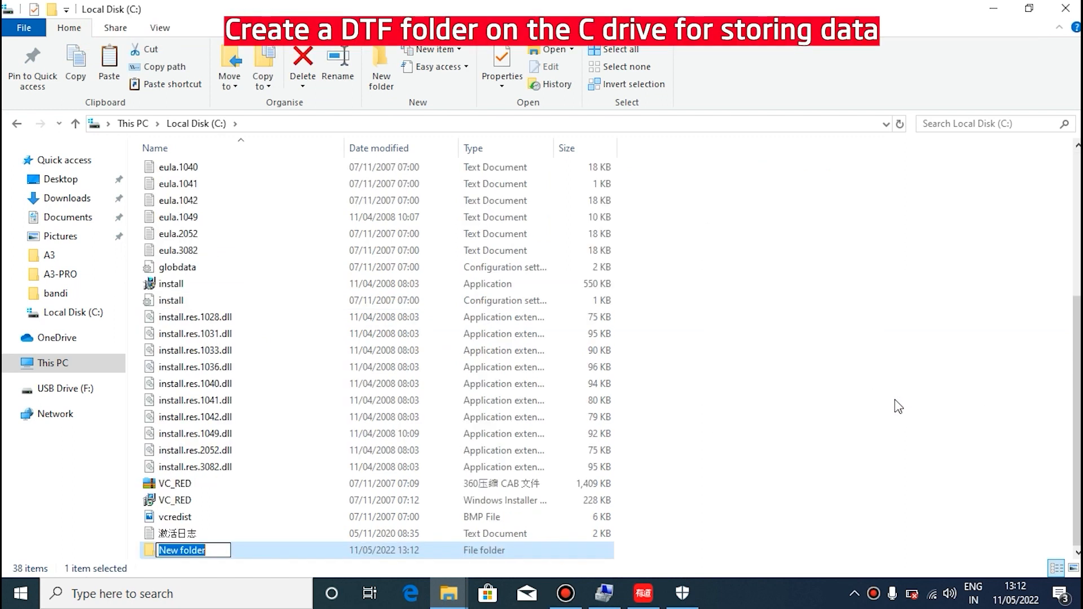
type("DTF")
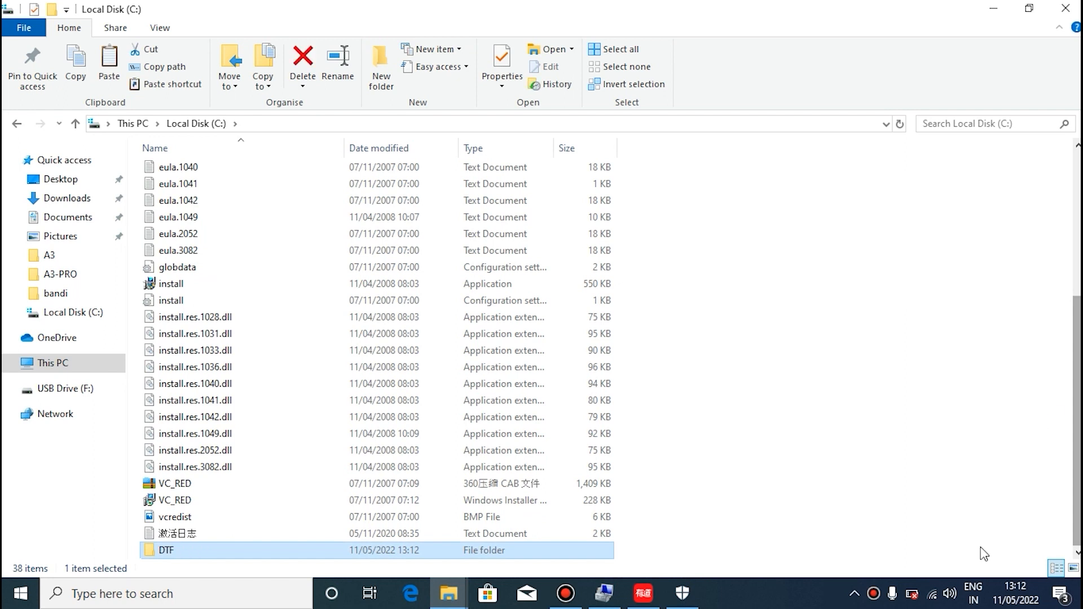
mouse_move(906, 16)
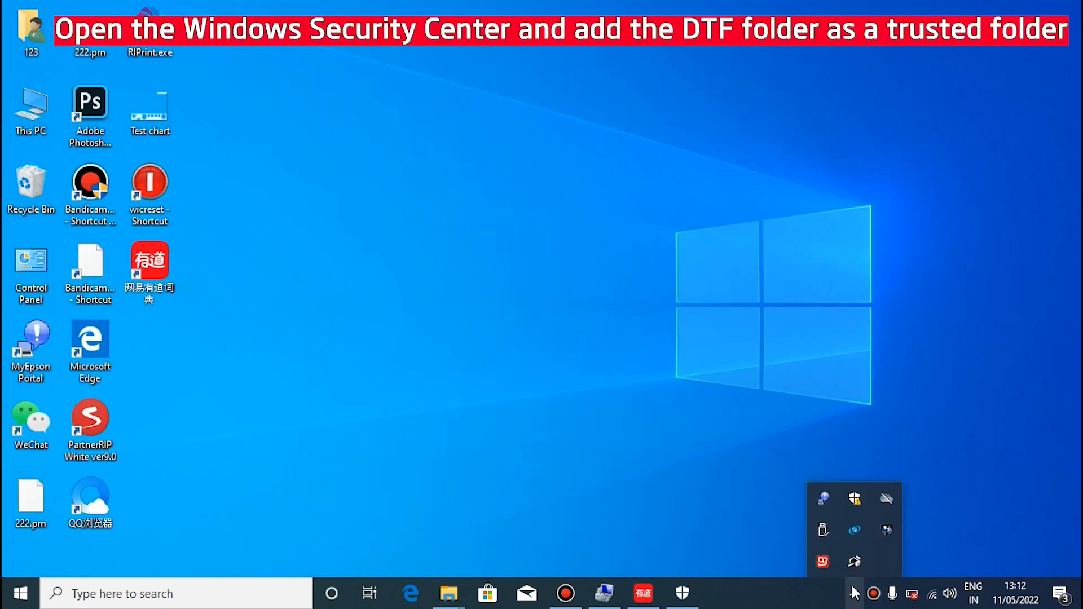
Reach the Exclusions page under Virus & threat protection settings.
left_click(681, 592)
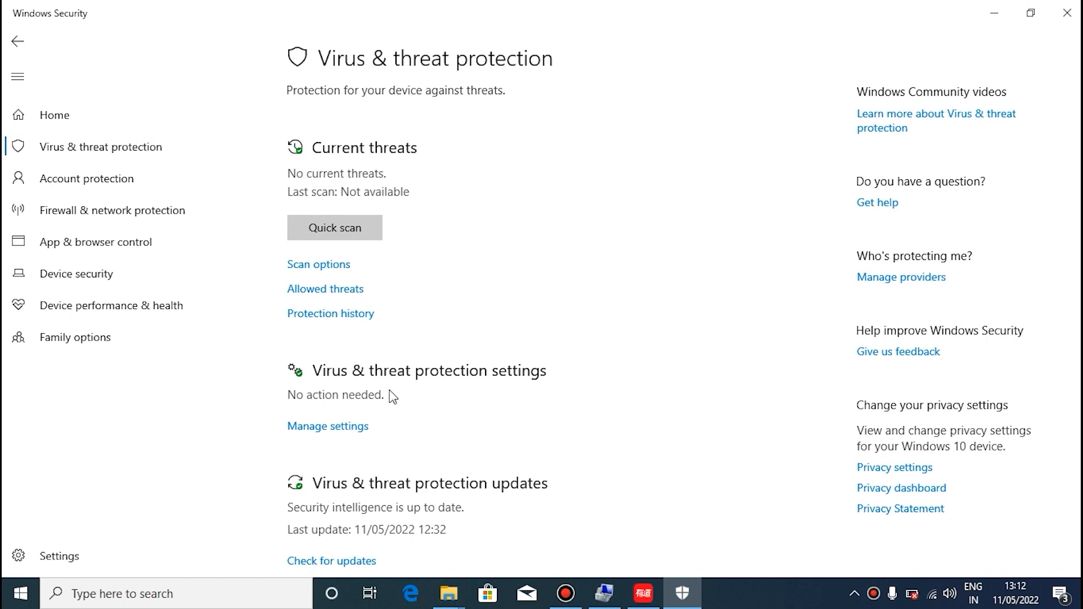
scroll("down", 3)
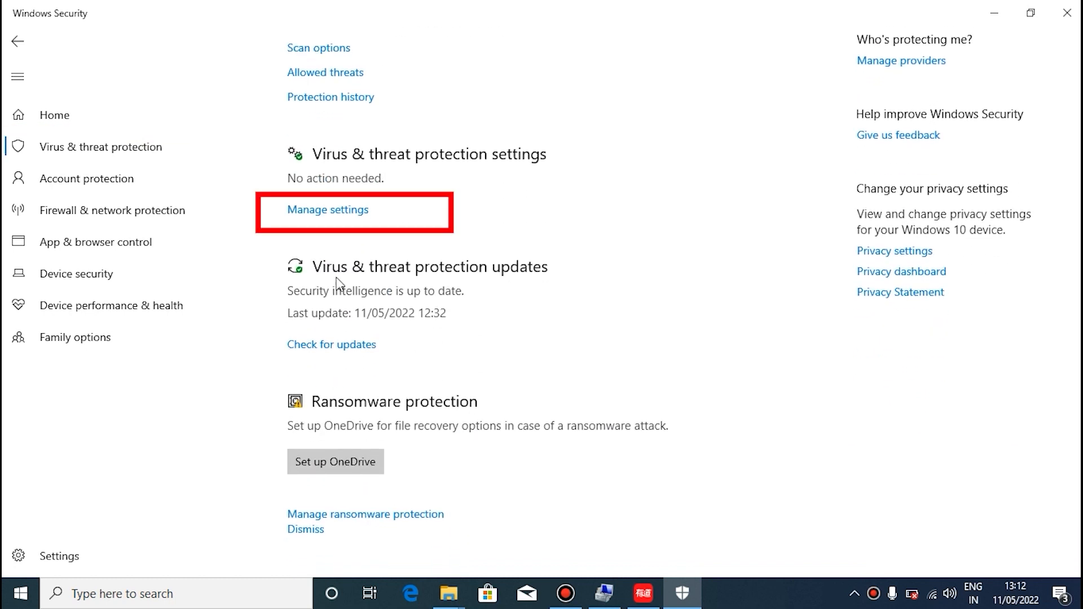
left_click(327, 210)
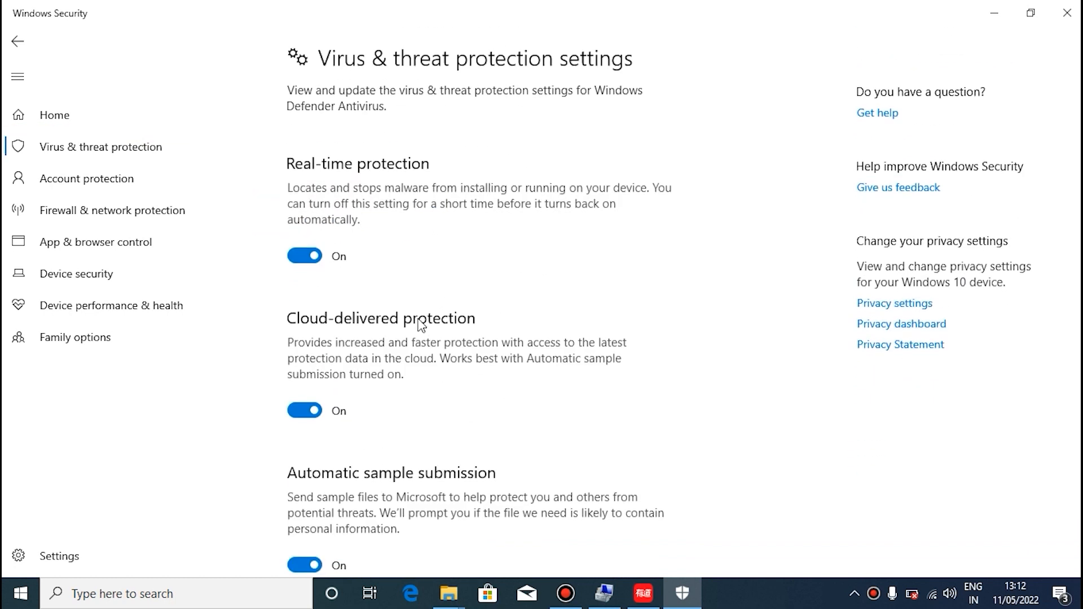
scroll("down", 3)
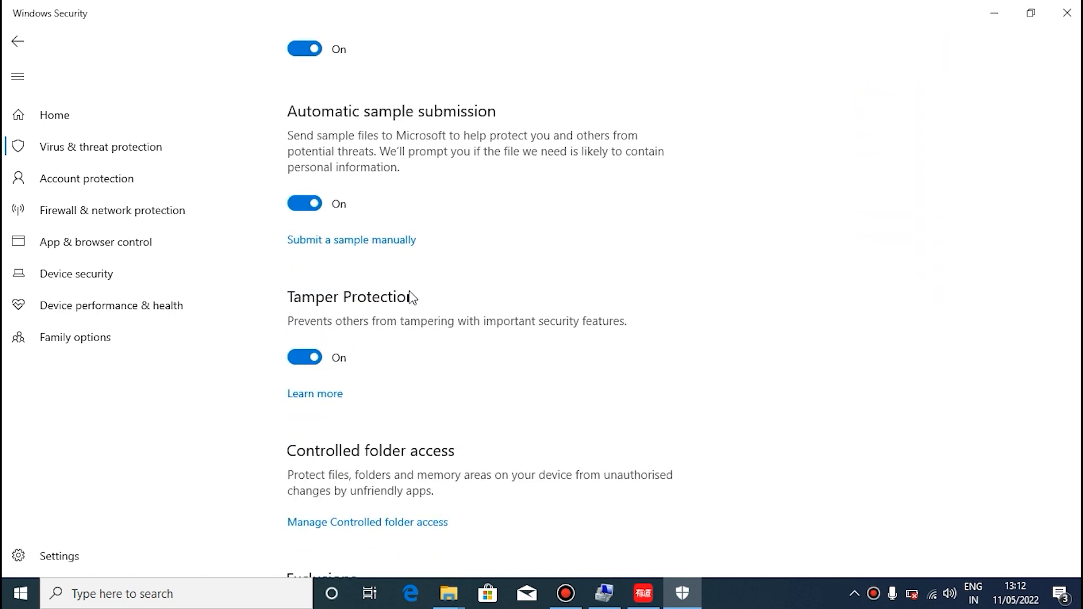
scroll("down", 3)
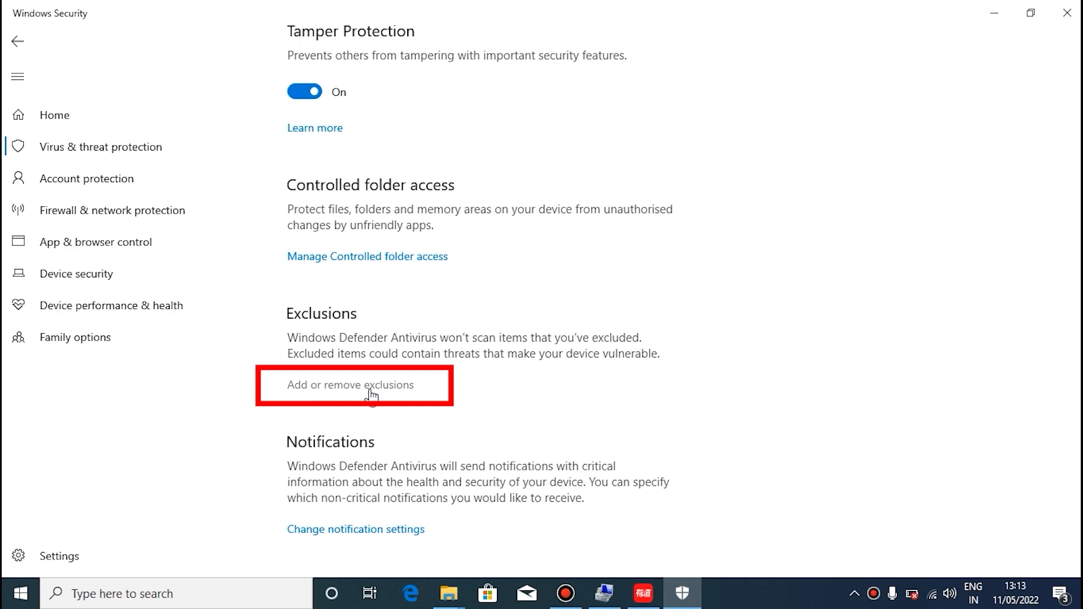
left_click(353, 385)
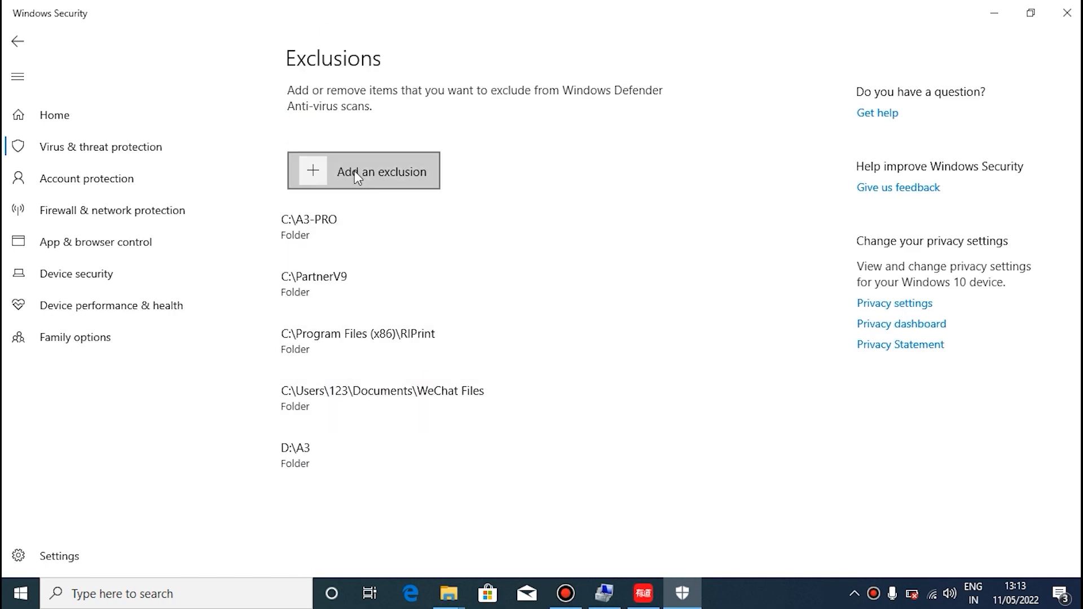
Add C:\DTF as a folder exclusion and minimise Windows Security.
left_click(362, 171)
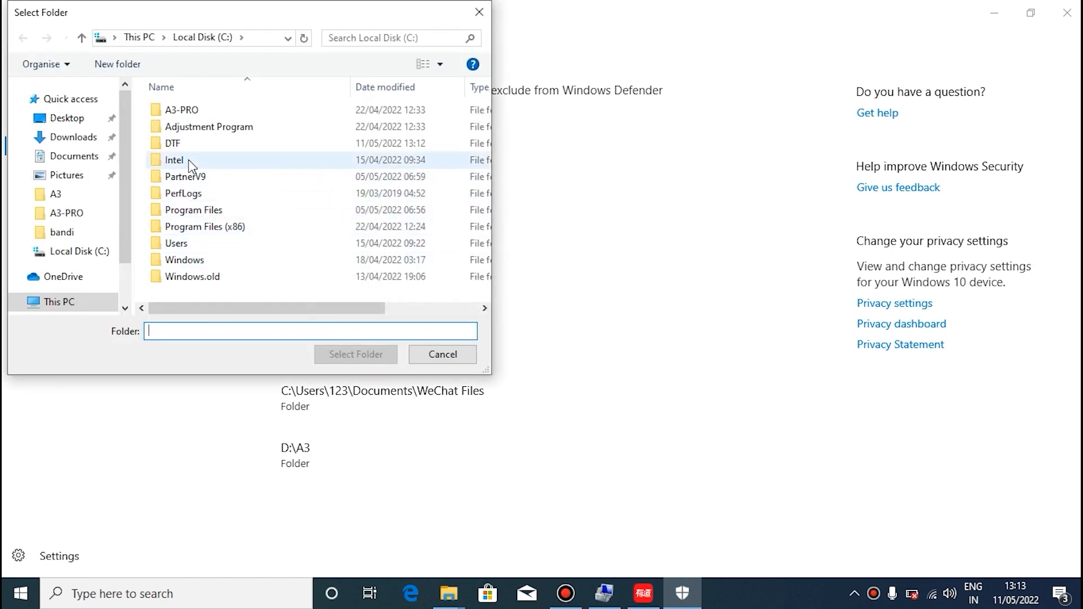
left_click(172, 143)
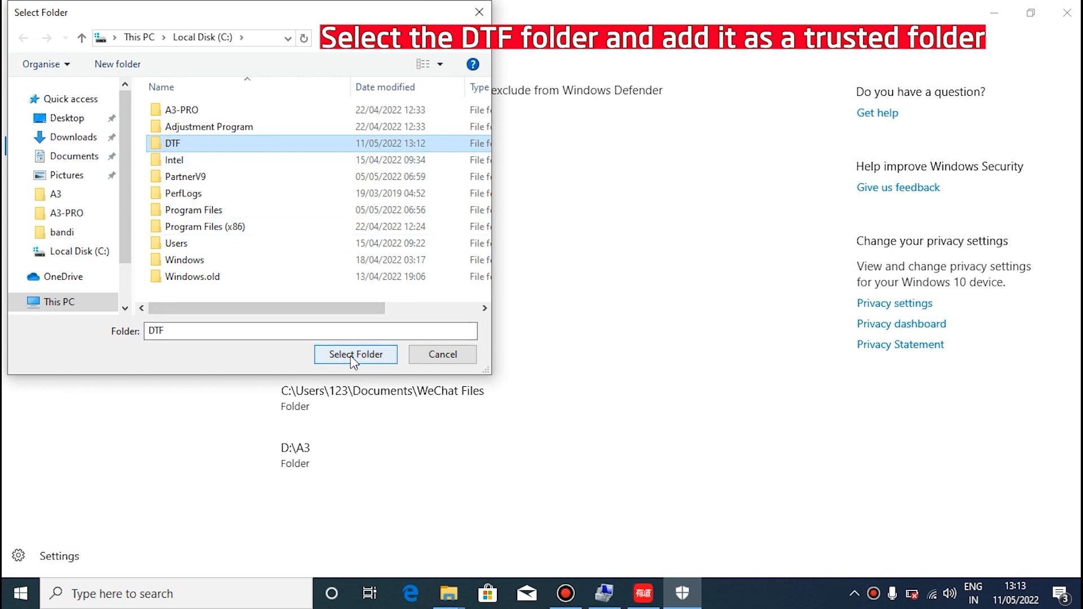
left_click(356, 354)
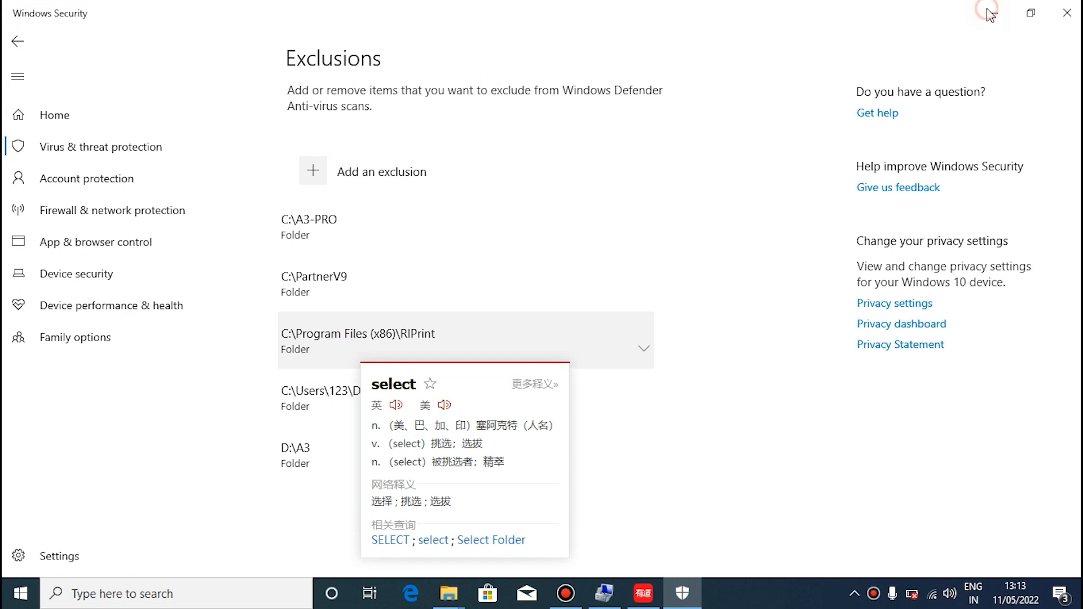
left_click(1066, 12)
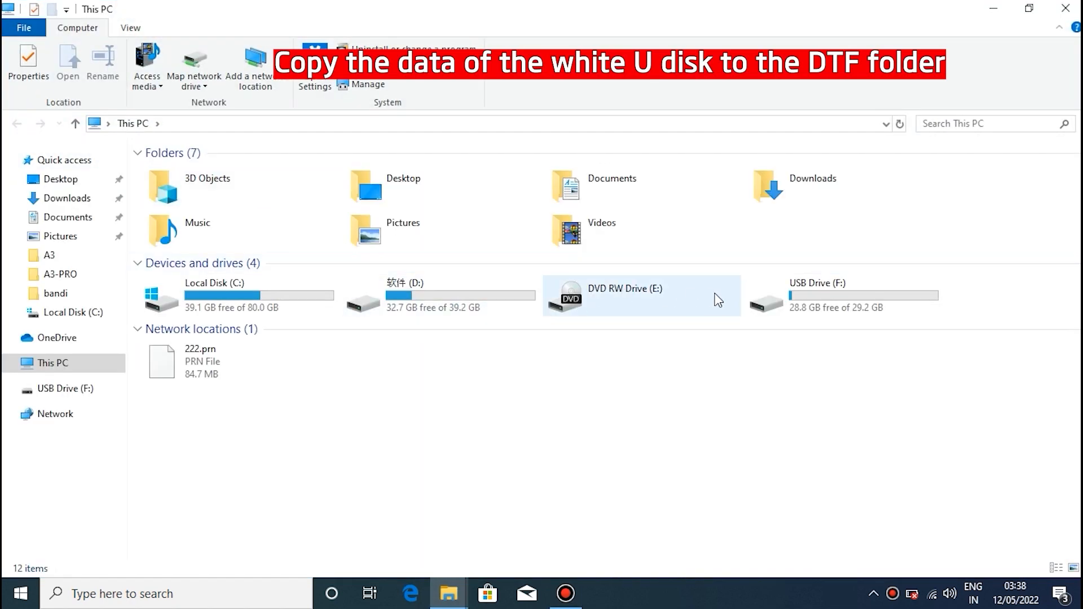
Copy DTF.Pro from USB Drive (F:) into C:\DTF.
double_click(817, 282)
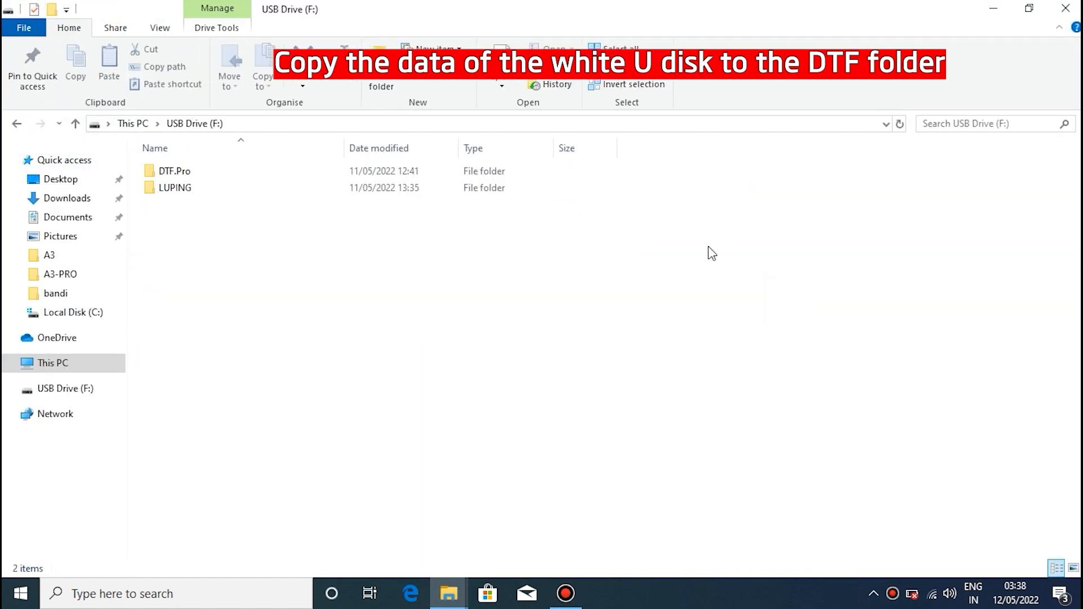
left_click(175, 171)
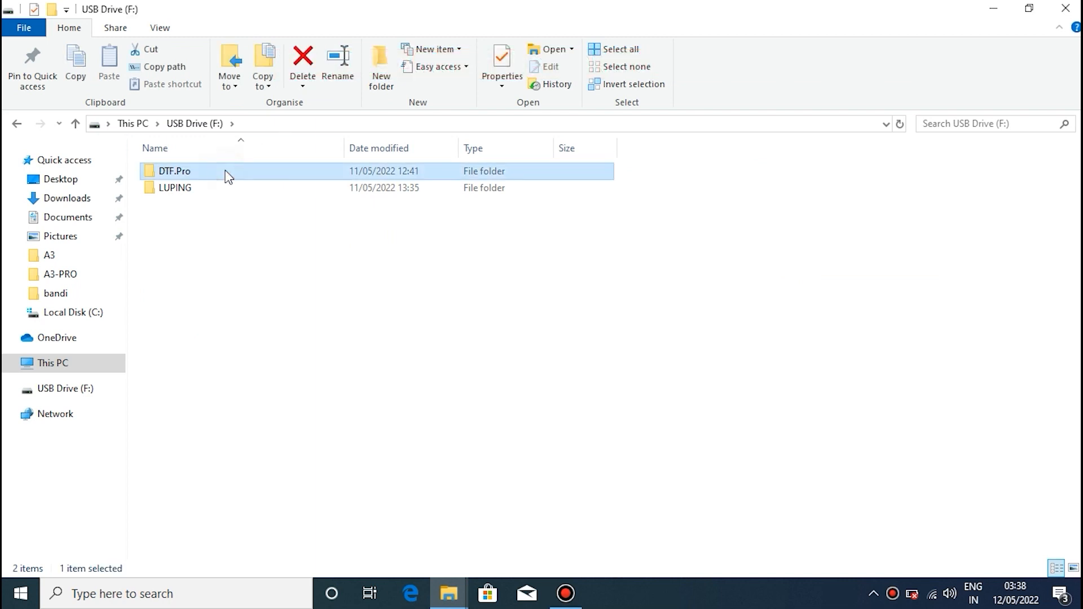
double_click(174, 170)
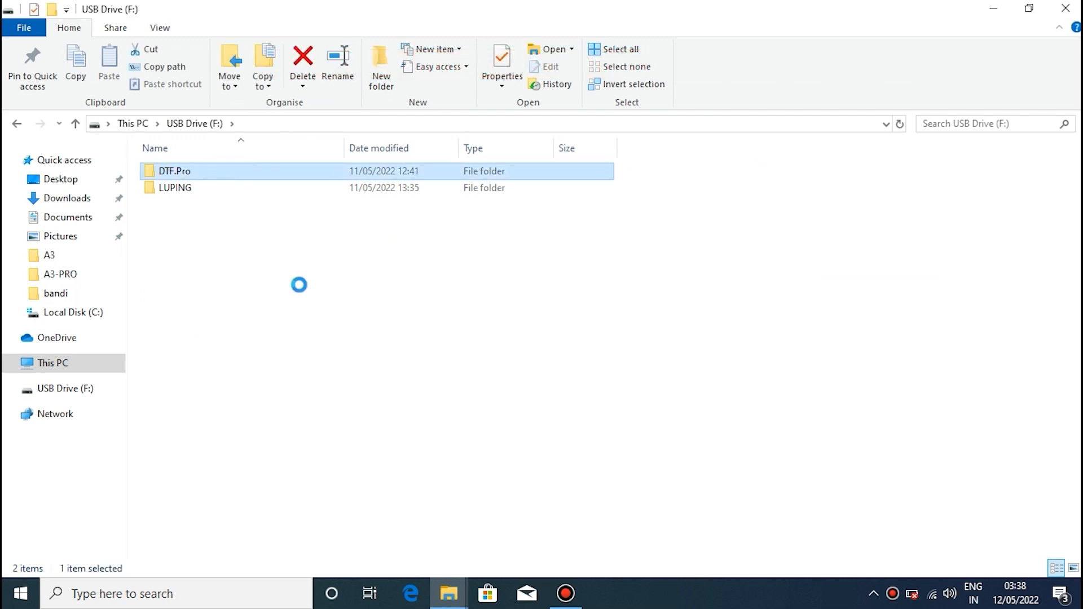
right_click(174, 170)
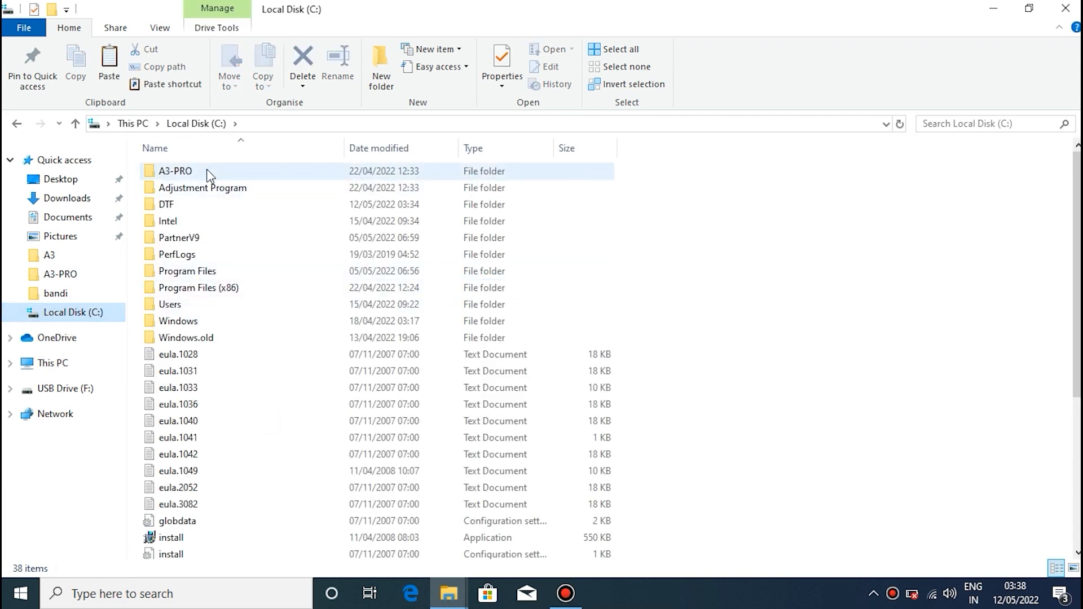
double_click(166, 204)
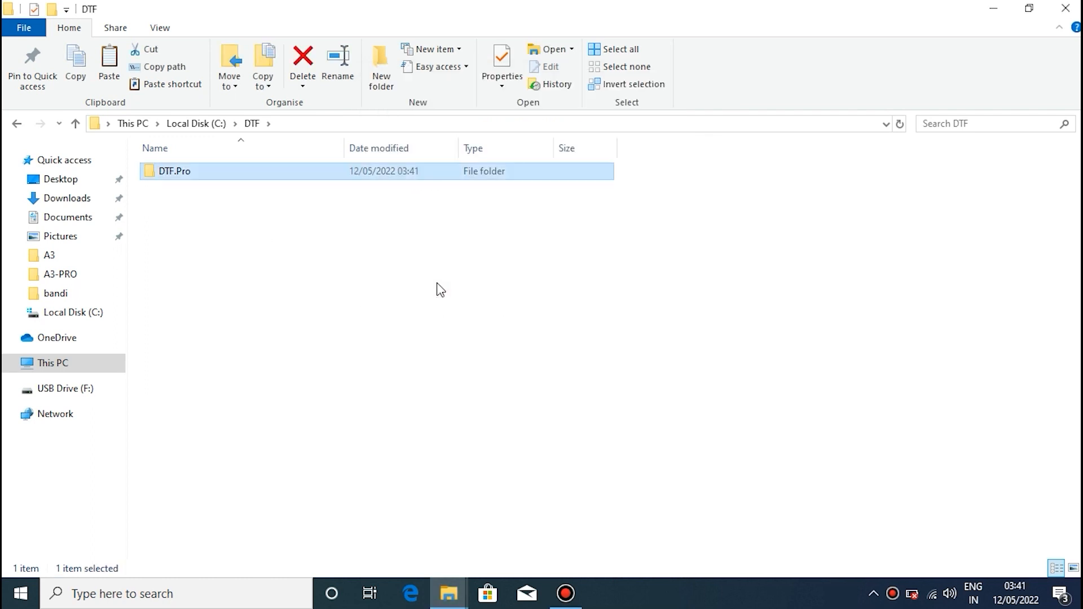
Browse into DTF.Pro > 2.software driver > PrintExp_X64 > PrintExp_X64 program folder.
double_click(175, 170)
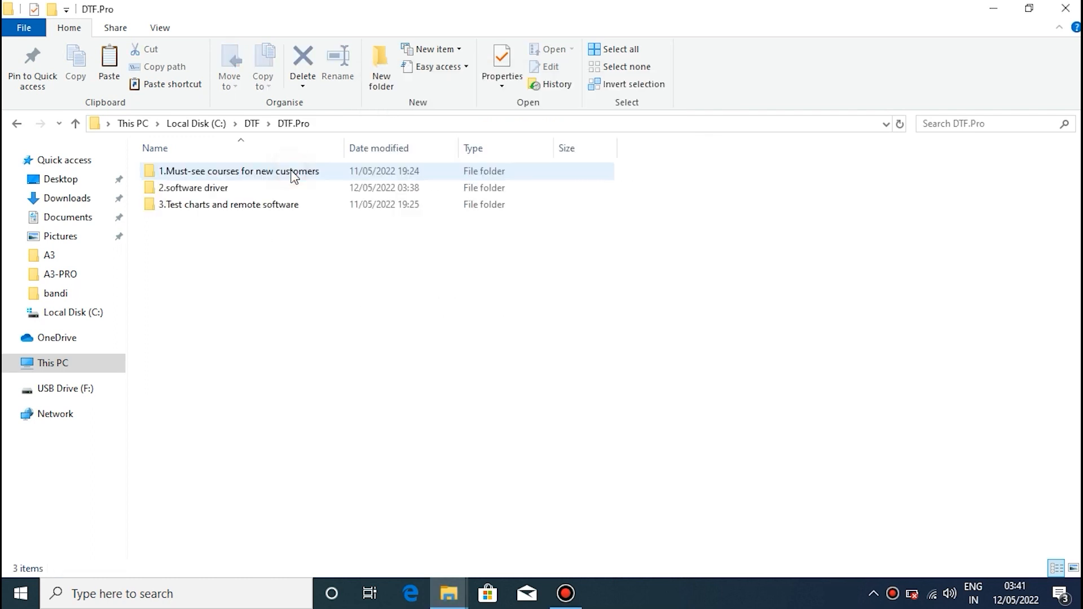
double_click(192, 187)
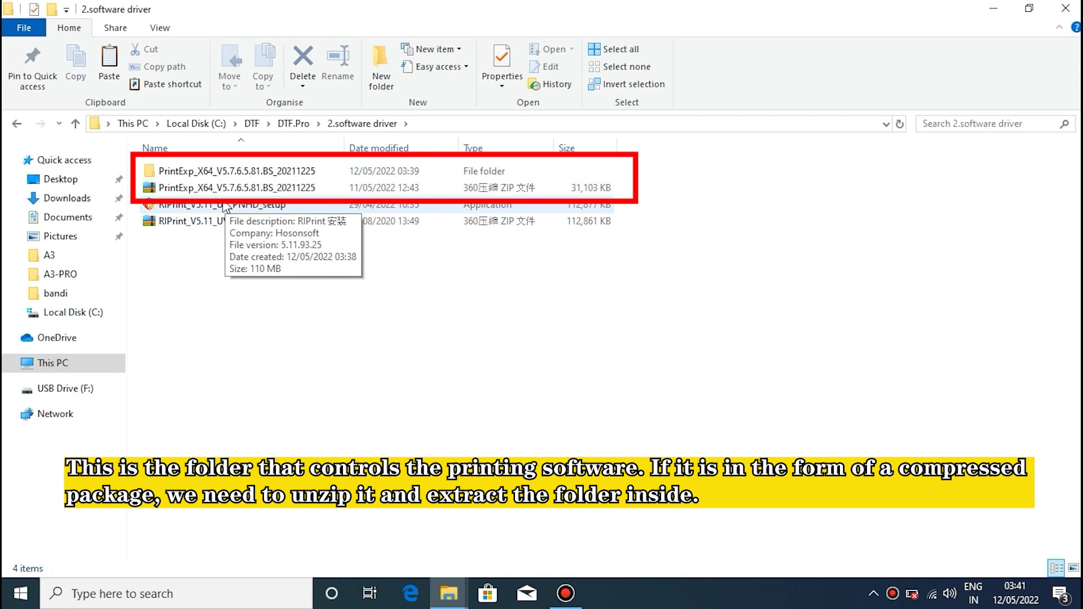
double_click(228, 170)
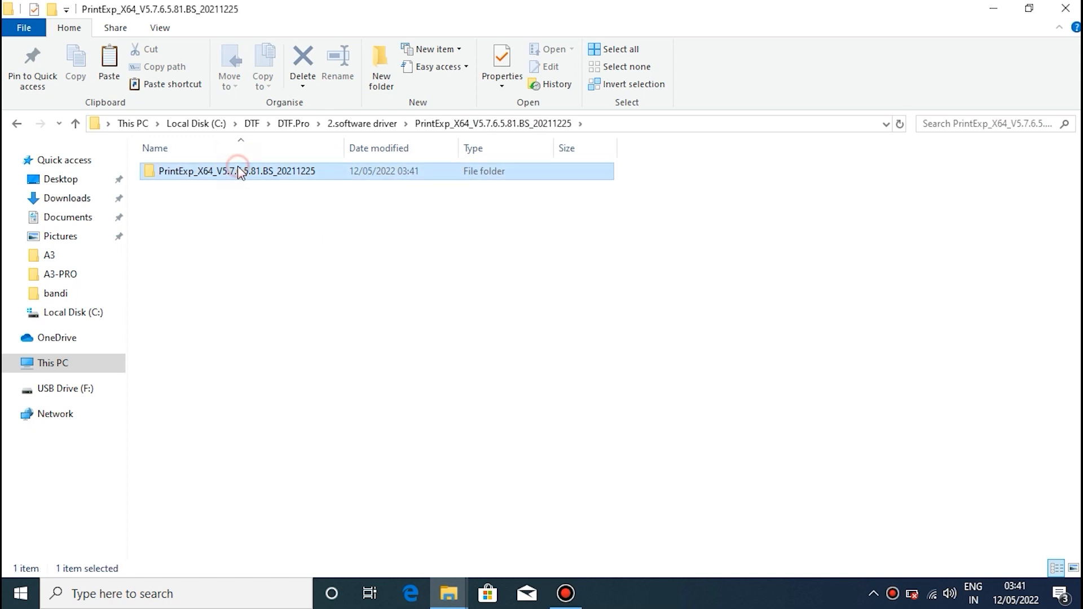
double_click(234, 170)
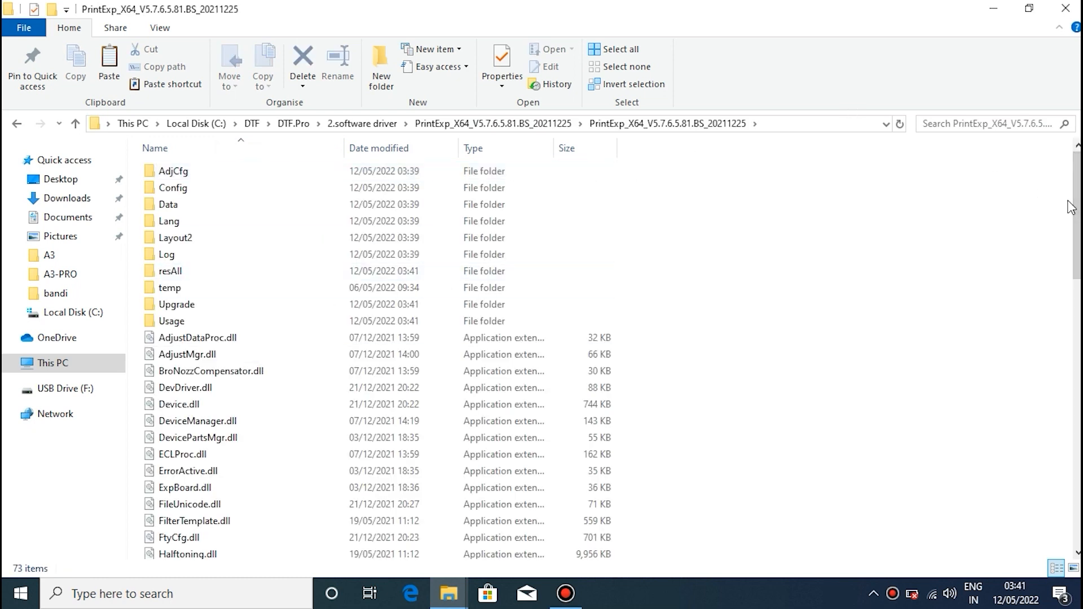
Send a shortcut of the PrintExp_X64 application to the desktop.
scroll("down", 3)
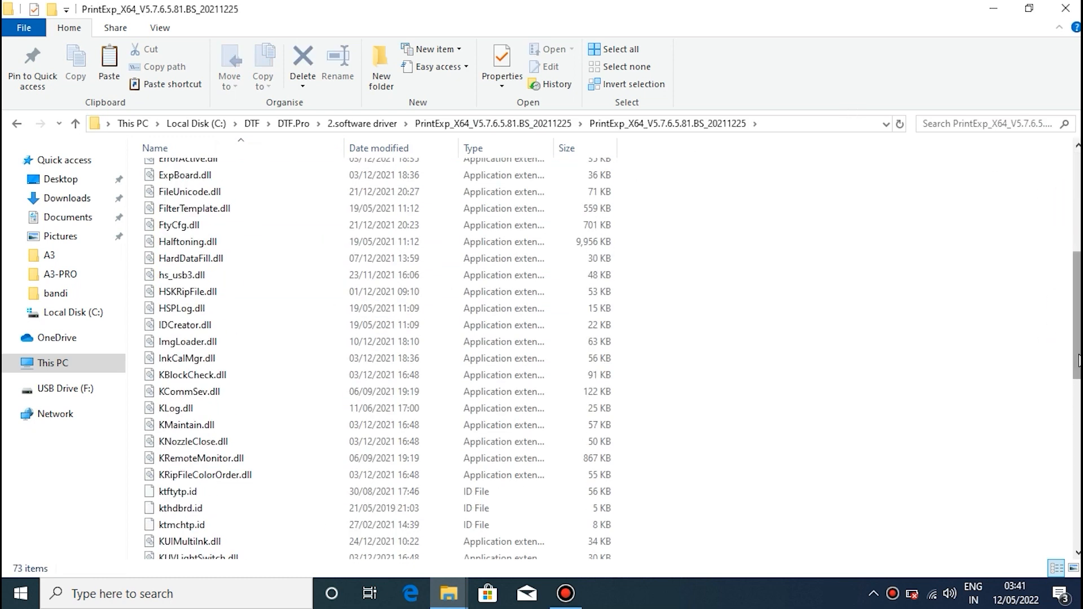
left_click(185, 532)
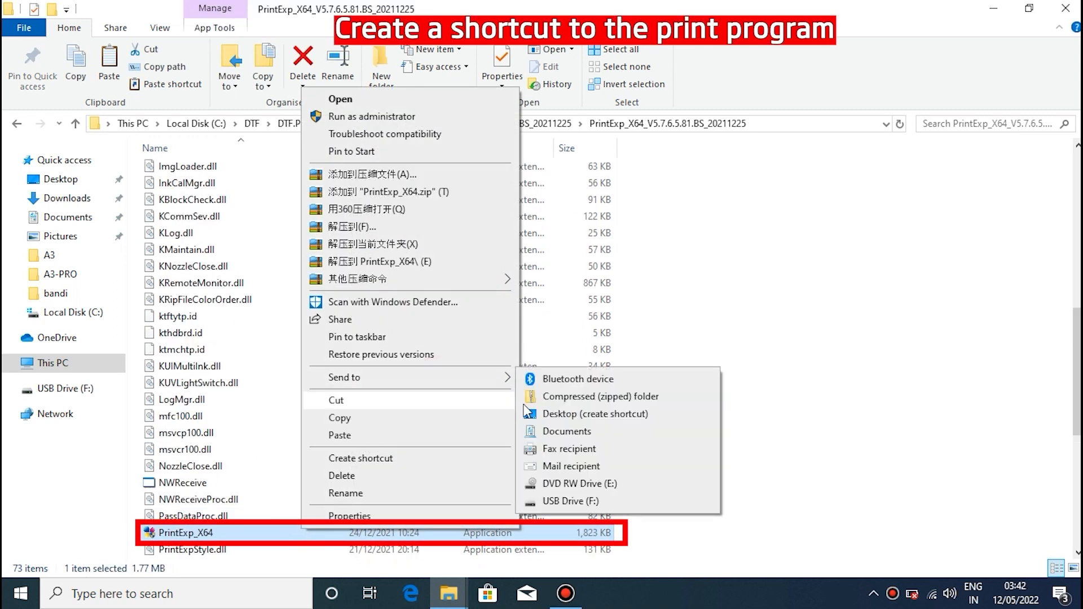
left_click(595, 414)
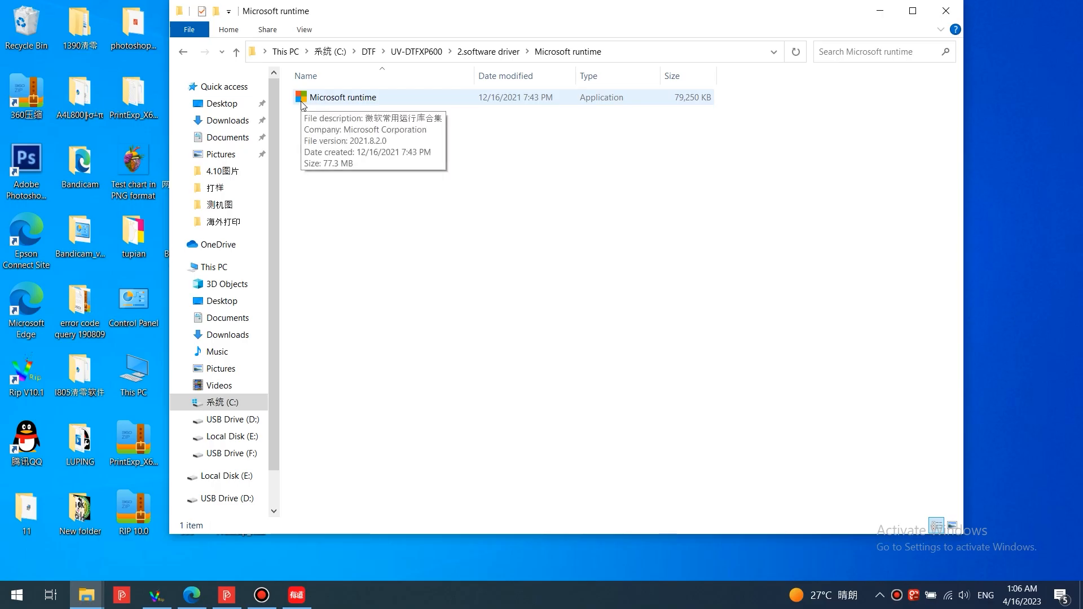
Run the Microsoft runtime library installer through to completion.
double_click(342, 97)
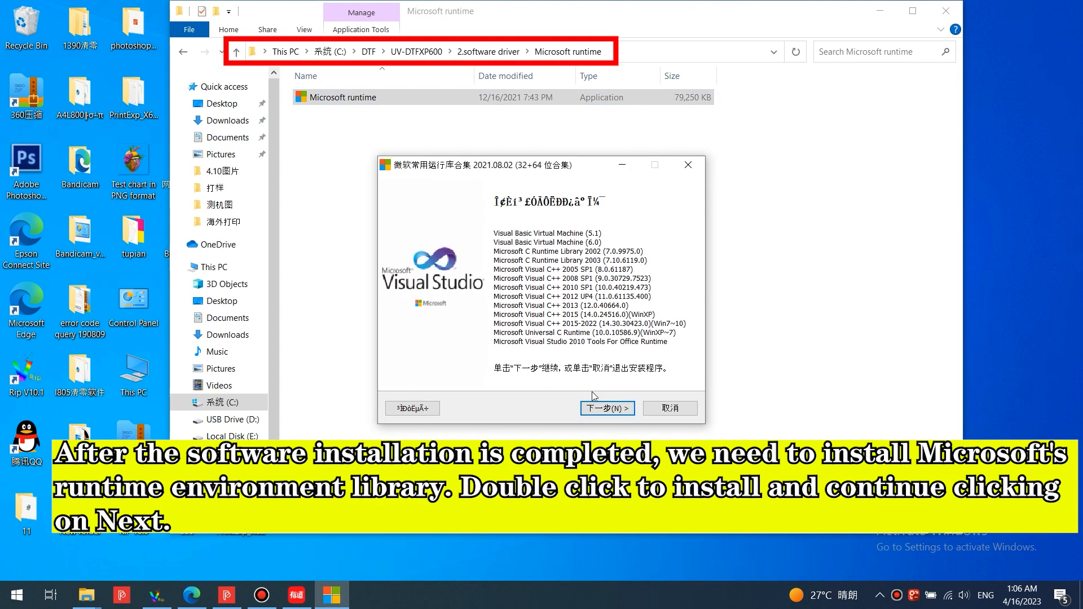
left_click(607, 407)
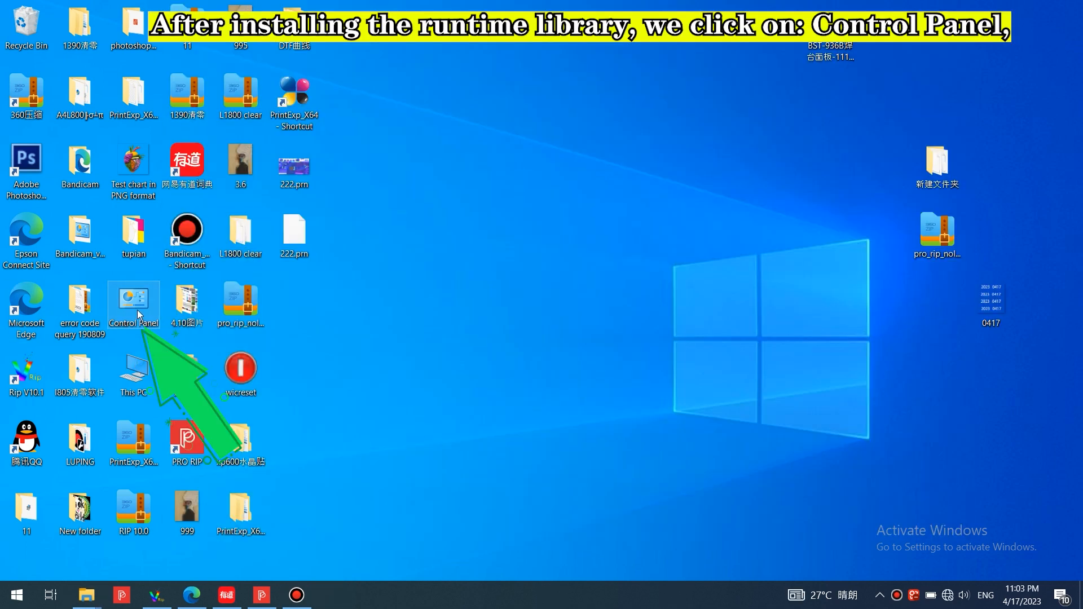
Go from Control Panel through Network and Internet to the Network and Sharing Center.
double_click(133, 303)
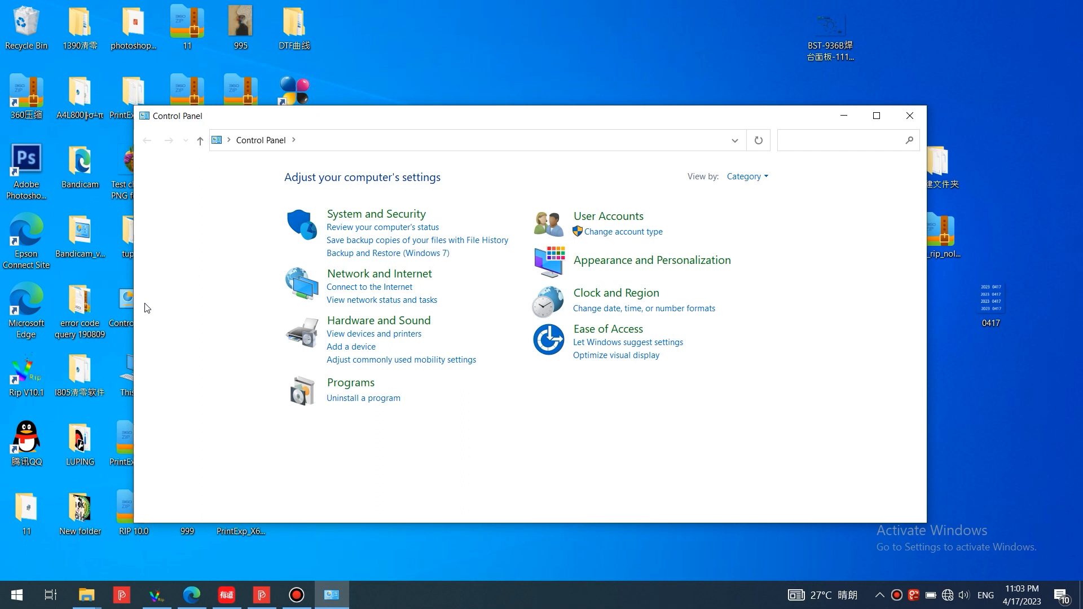
mouse_move(379, 273)
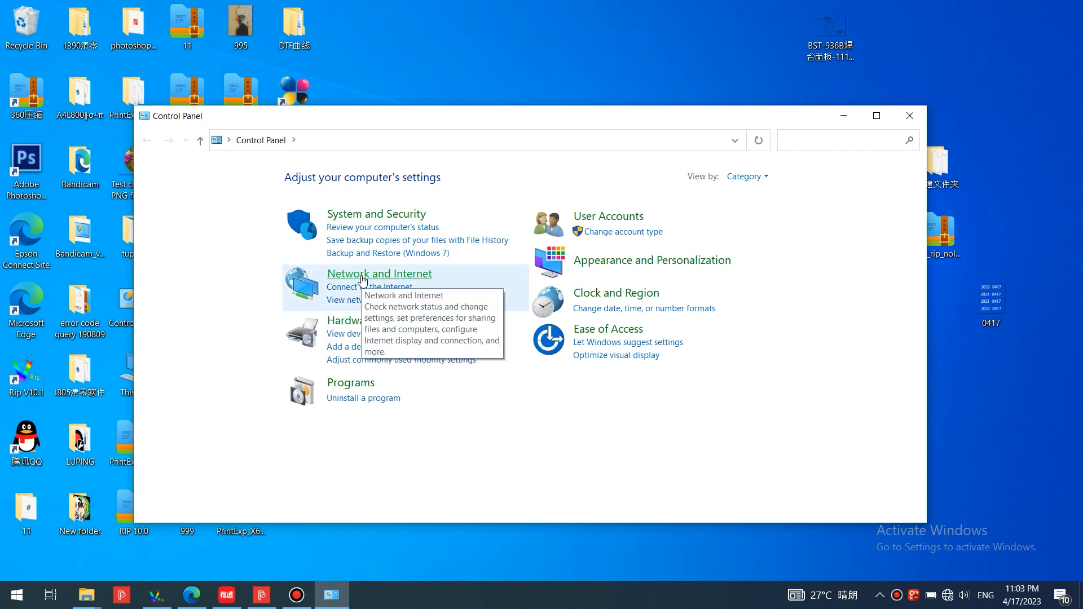
left_click(379, 272)
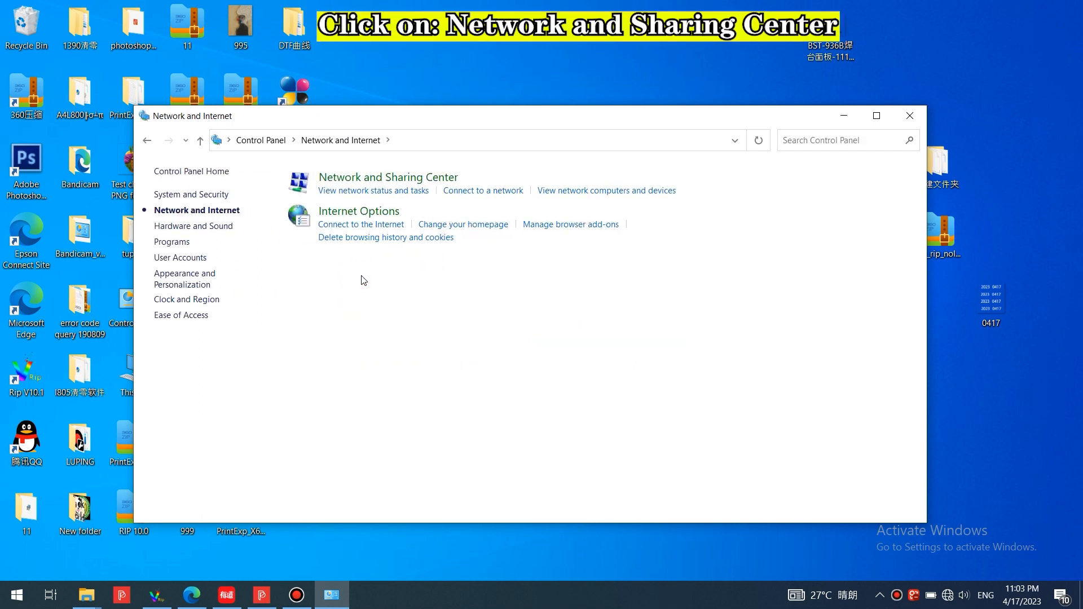
mouse_move(406, 185)
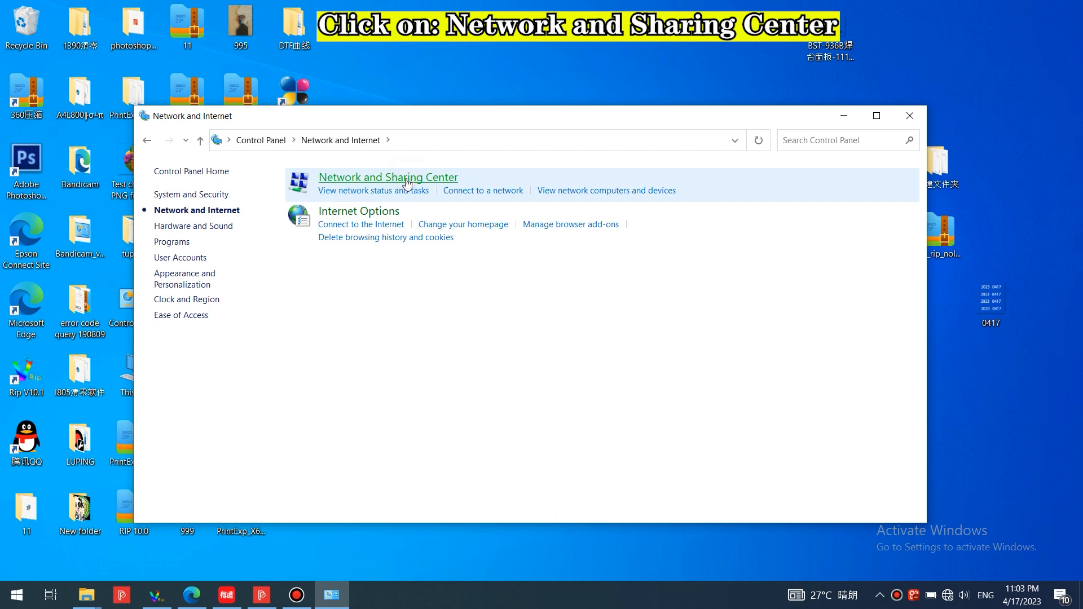
left_click(387, 177)
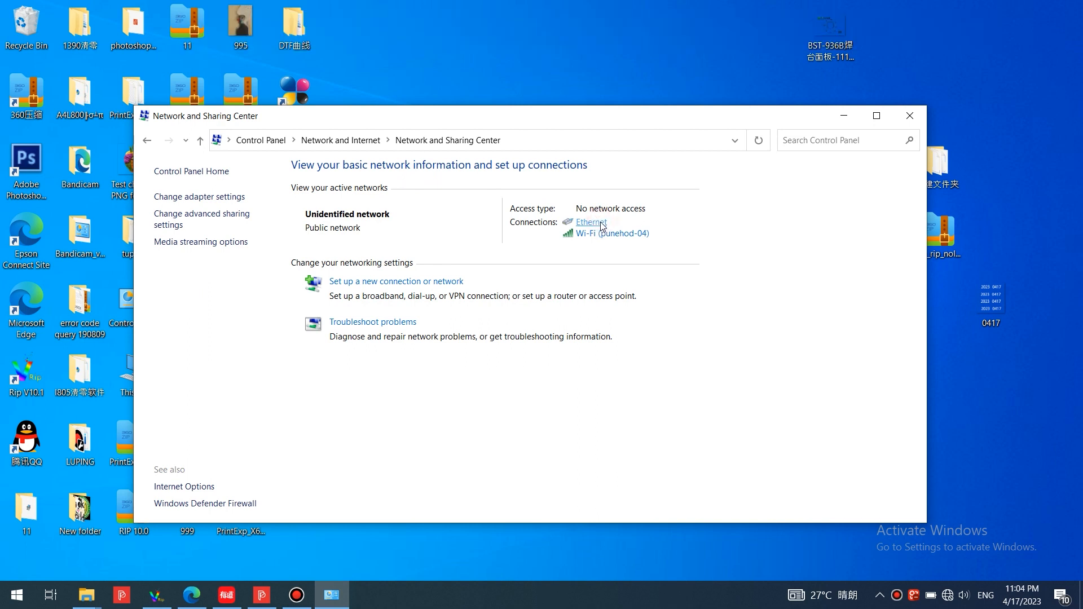
Show the Ethernet Status window, reporting a 1.0 Gbps link speed.
left_click(589, 222)
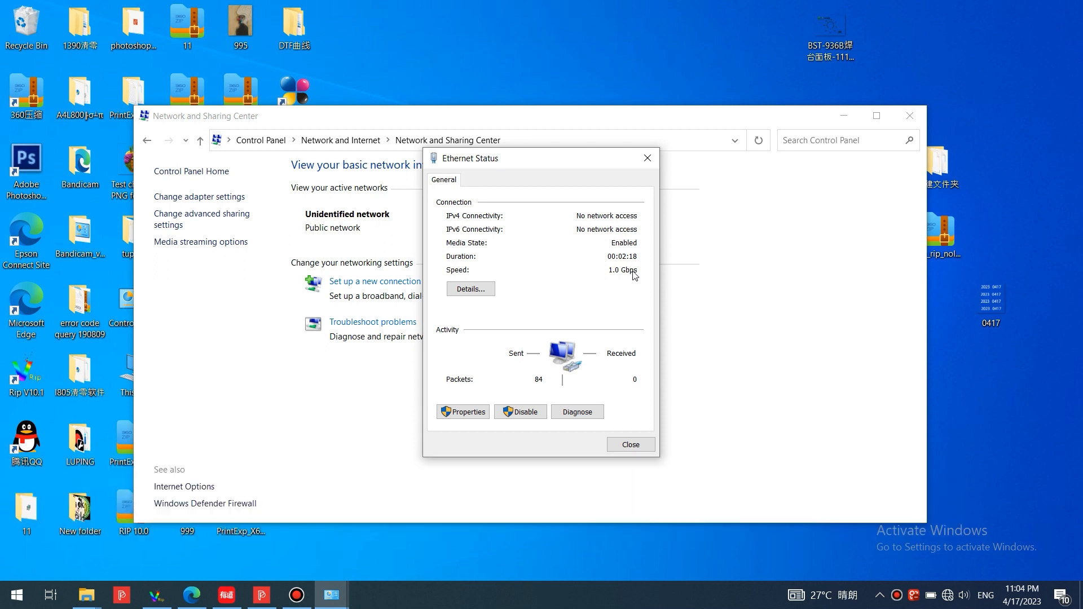
Close the Ethernet Status dialog, leaving the Network and Sharing Center.
left_click(628, 445)
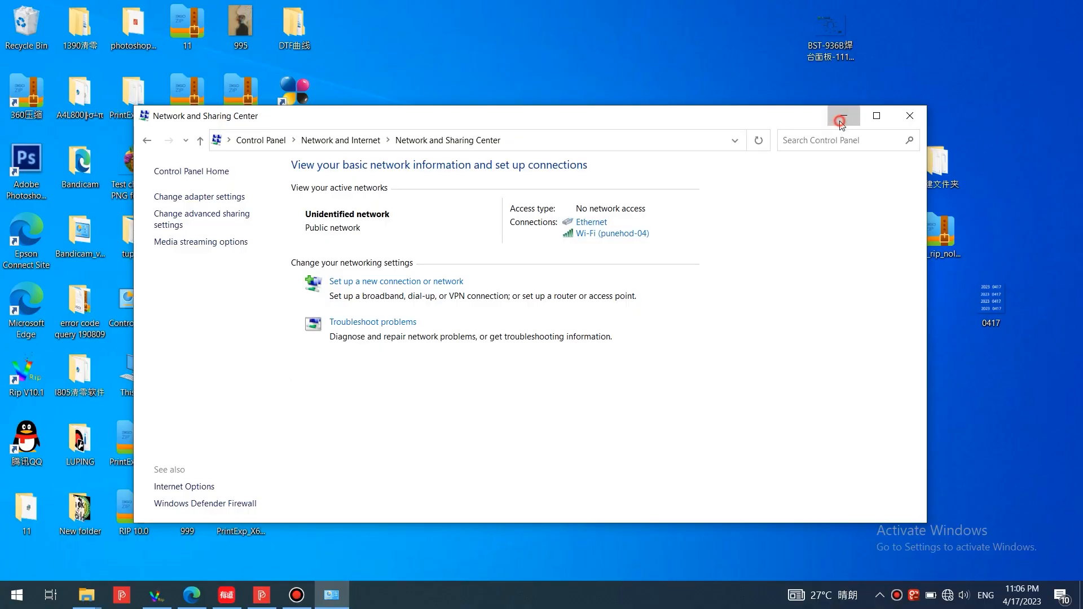
Launch PrintExp_X64 and bring up Net Setting from the Advance page, with TCP communication.
right_click(294, 94)
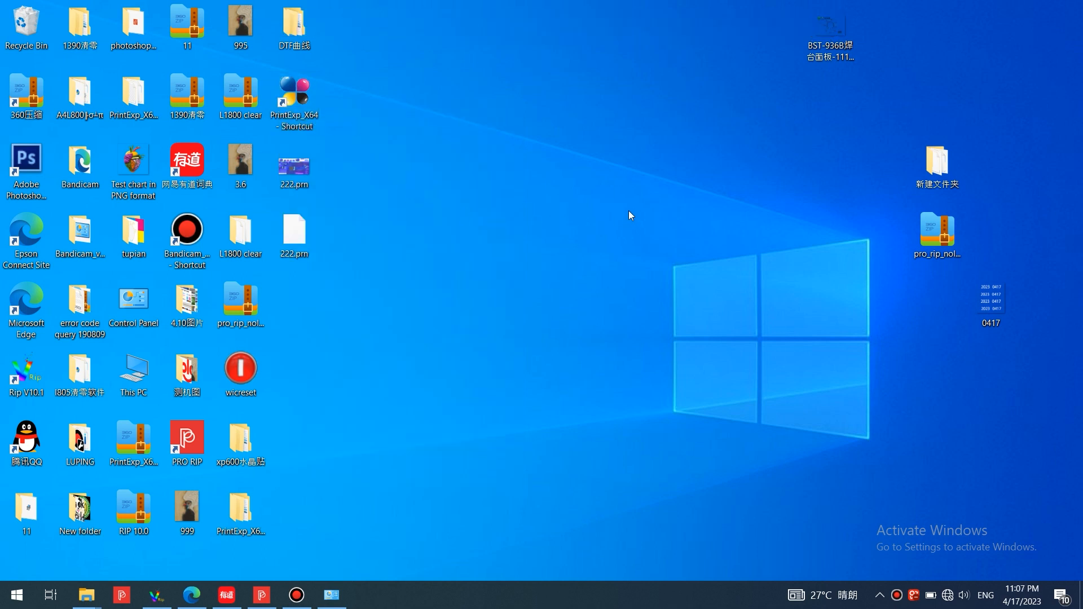
left_click(366, 595)
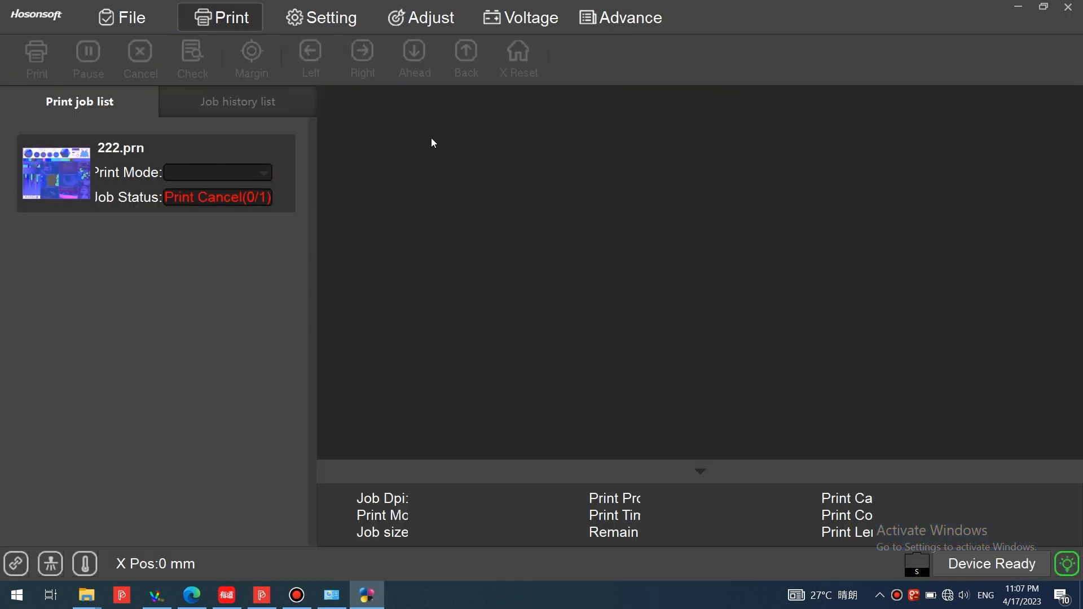
left_click(620, 17)
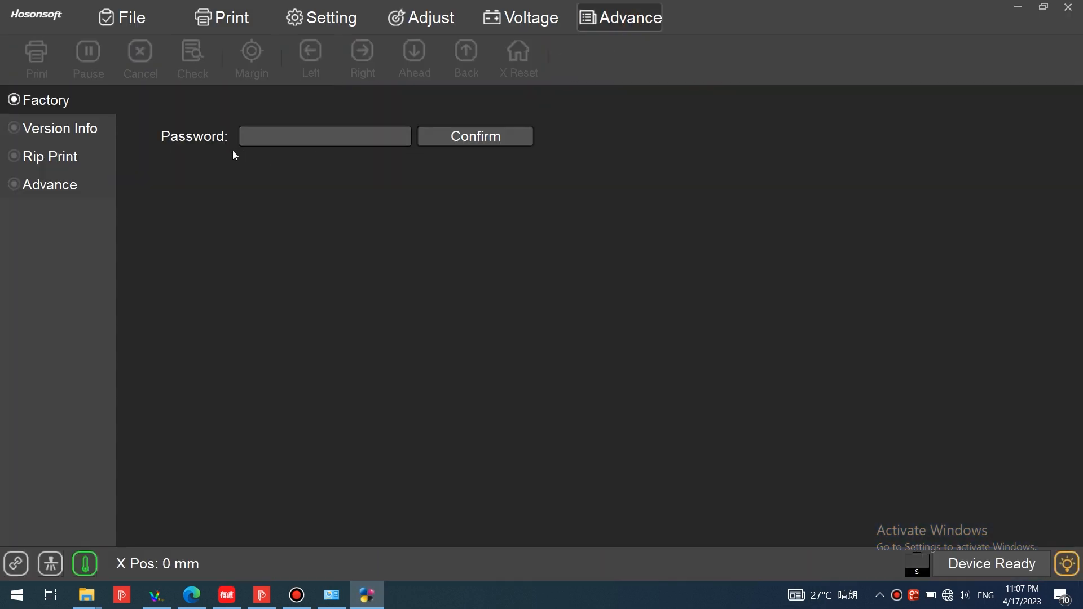
left_click(48, 184)
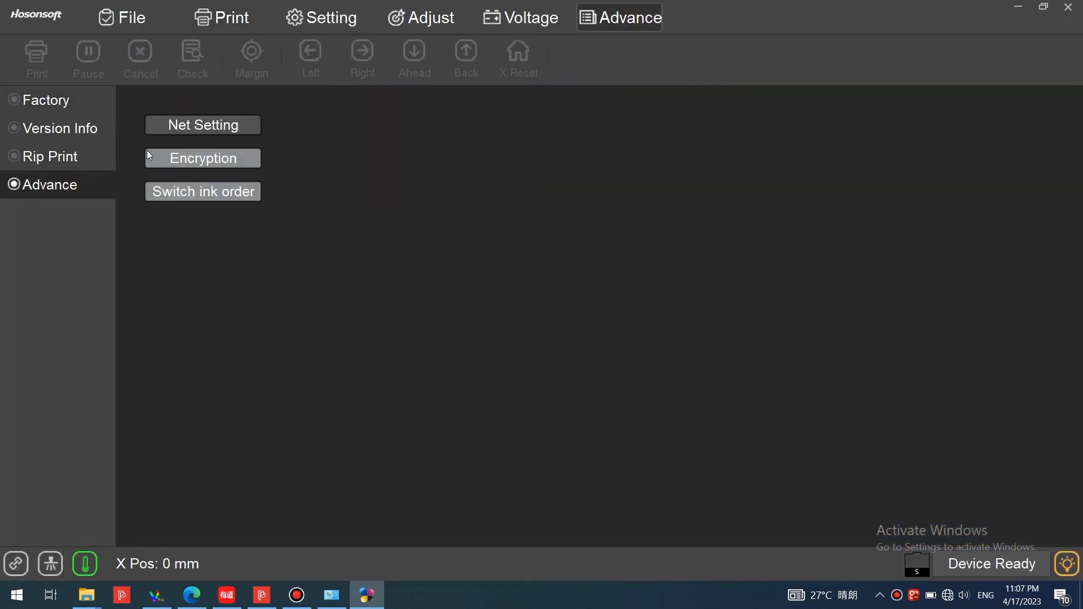
left_click(202, 125)
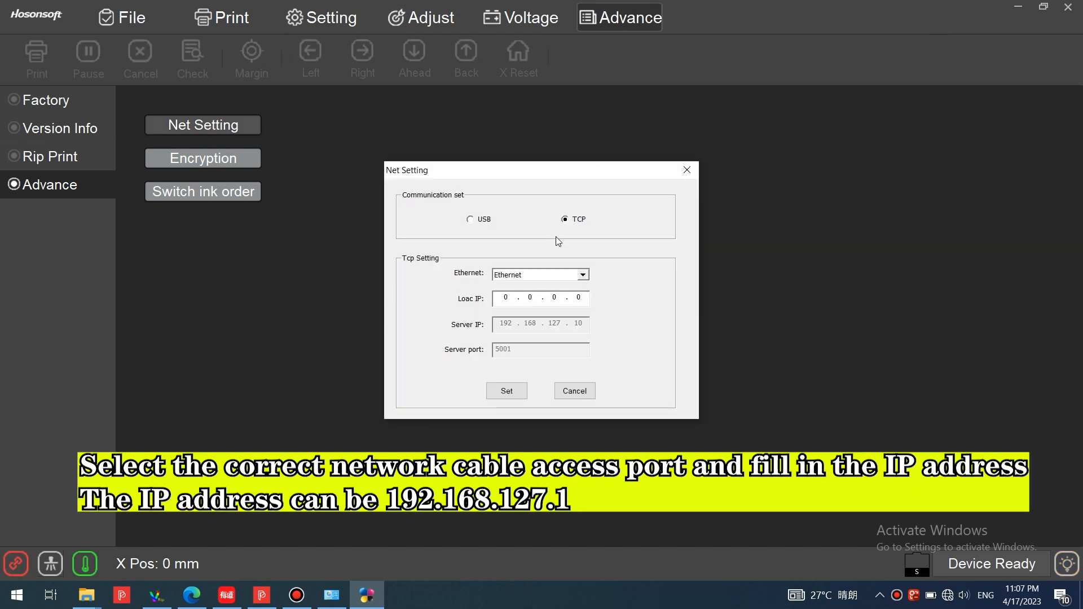
Choose the Ethernet adapter and enter local IP 192.168.127.1 in Net Setting.
left_click(581, 274)
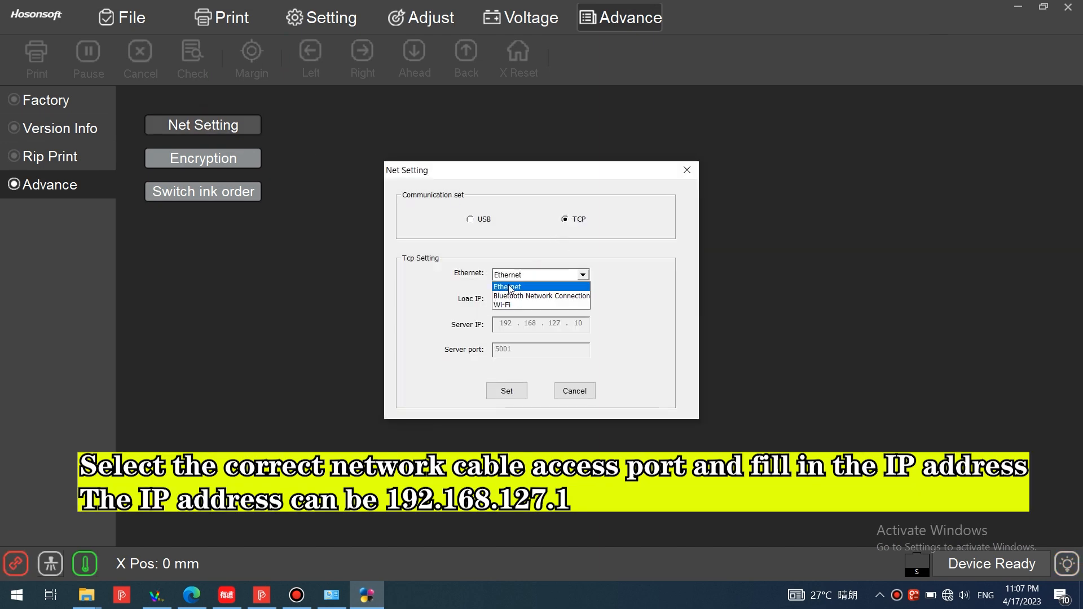
left_click(508, 286)
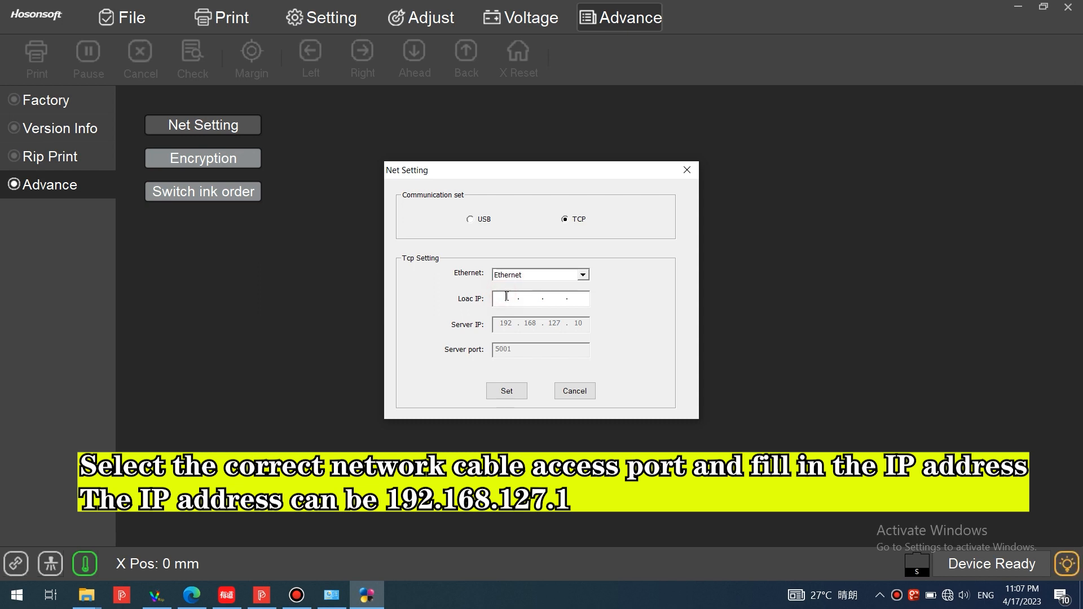
type("1")
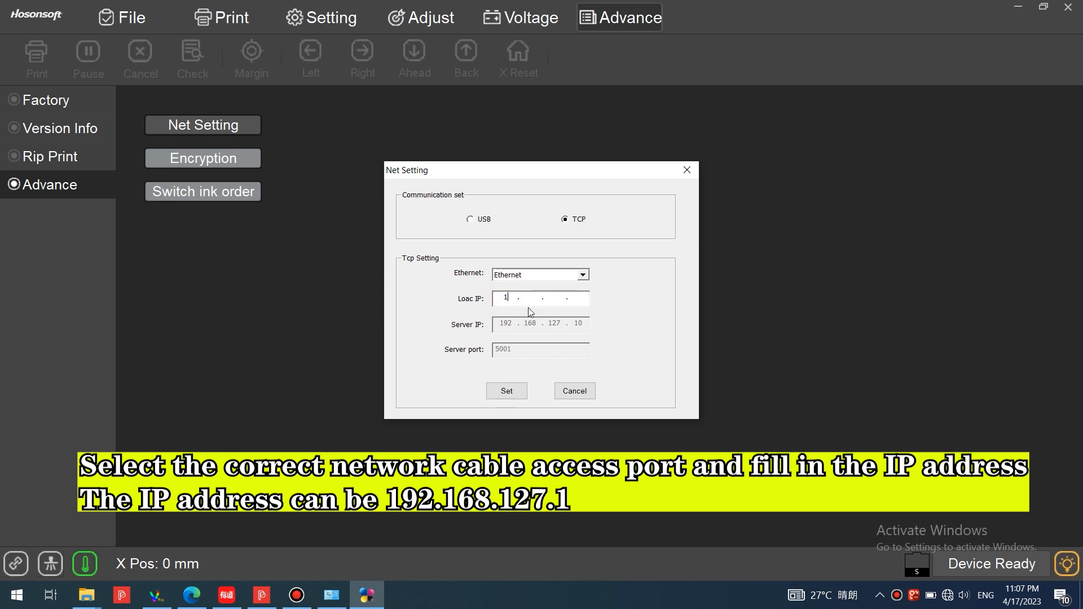
type("92.168")
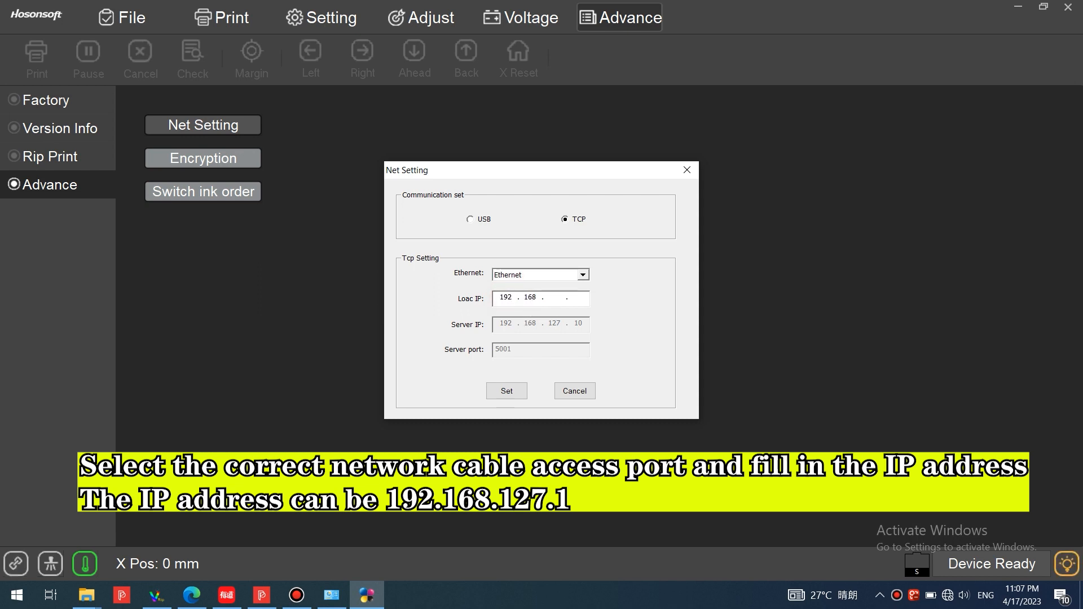
type("127")
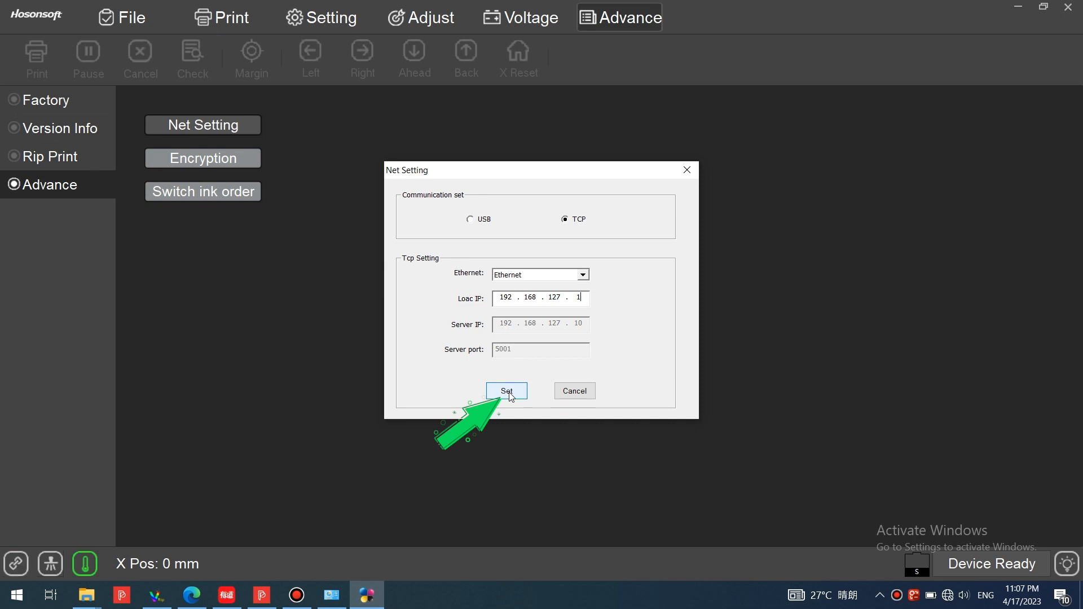
Apply the settings with Set and acknowledge the setting-successful message.
left_click(506, 391)
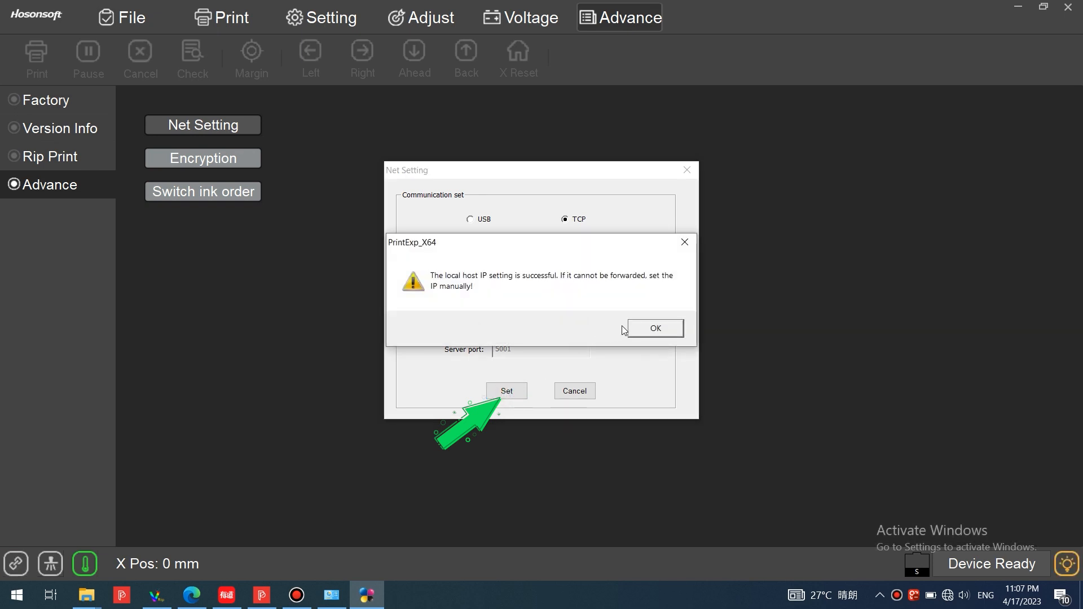
left_click(653, 328)
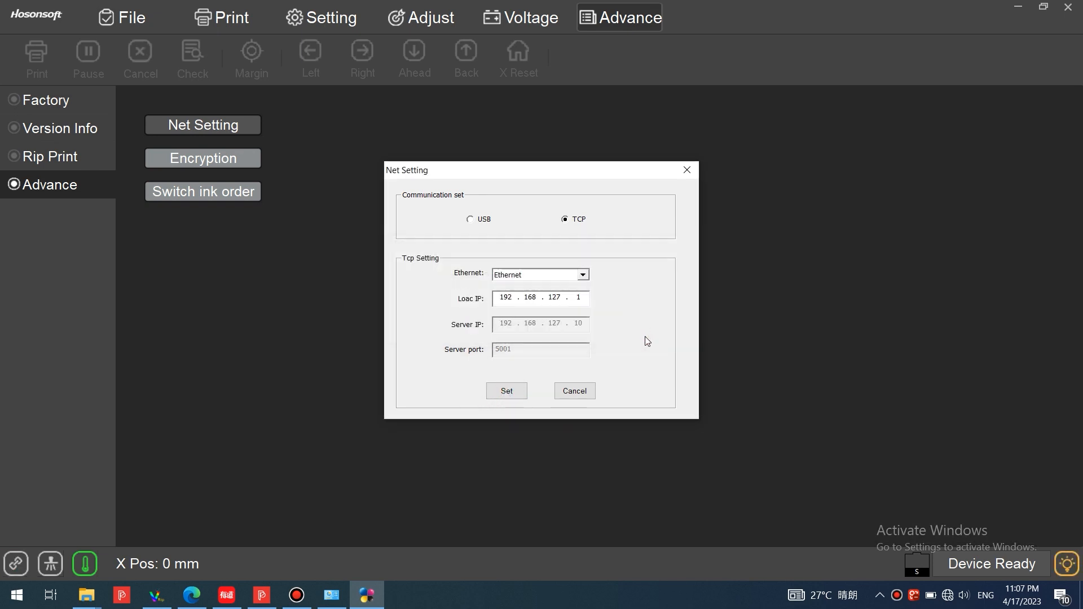
left_click(506, 392)
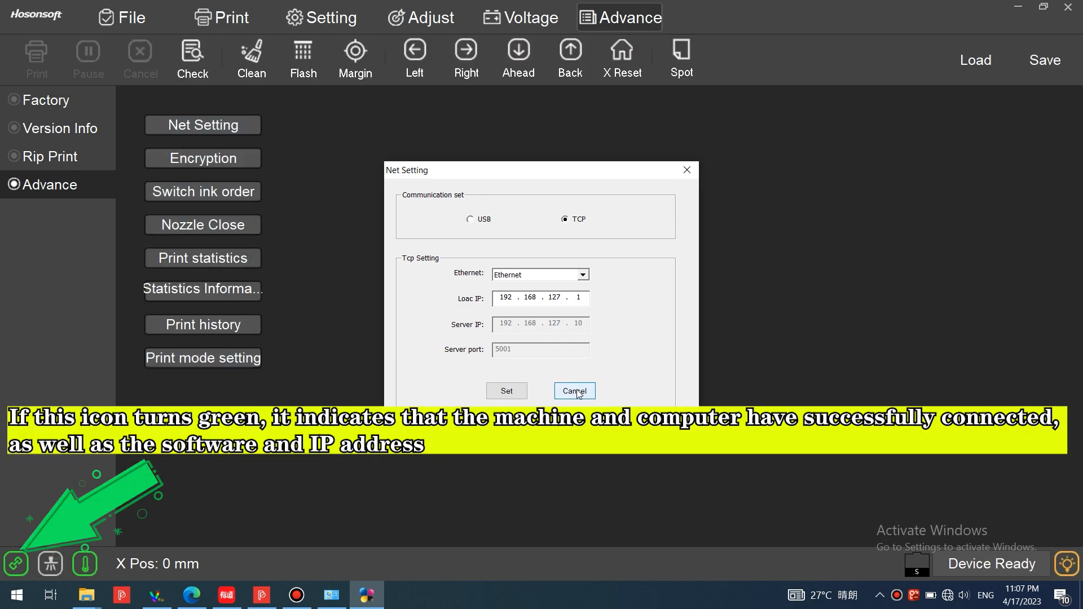
Cancel out of Net Setting, leaving the printer connected over TCP.
left_click(574, 390)
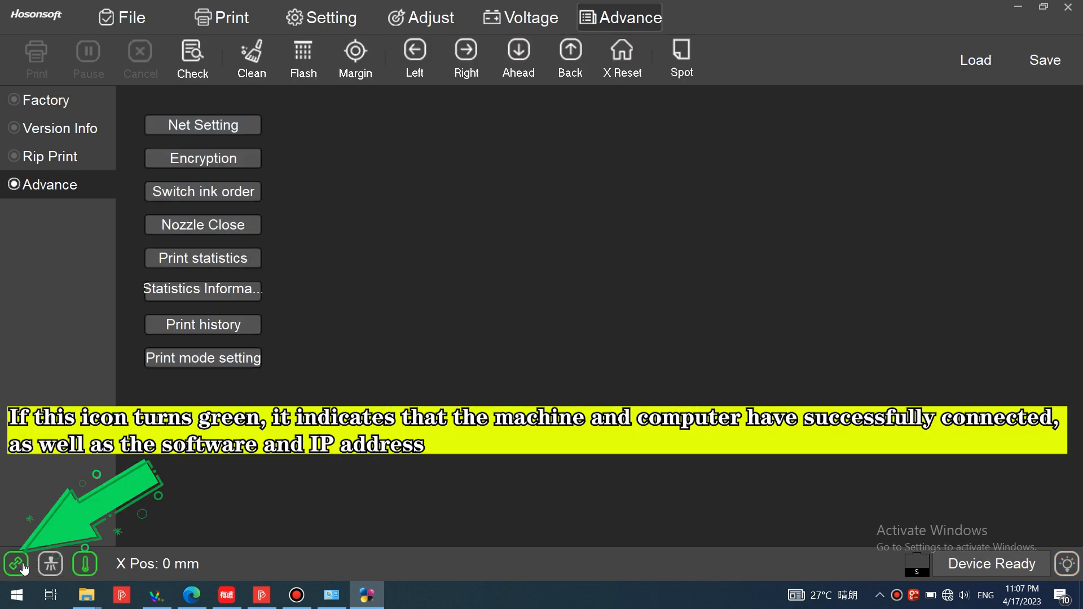
mouse_move(15, 564)
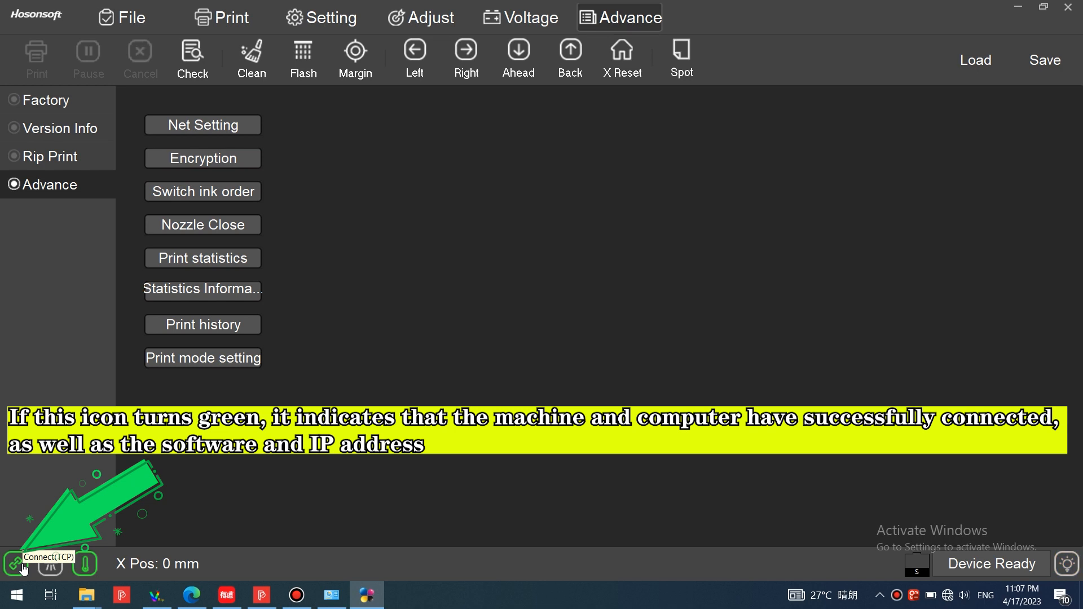